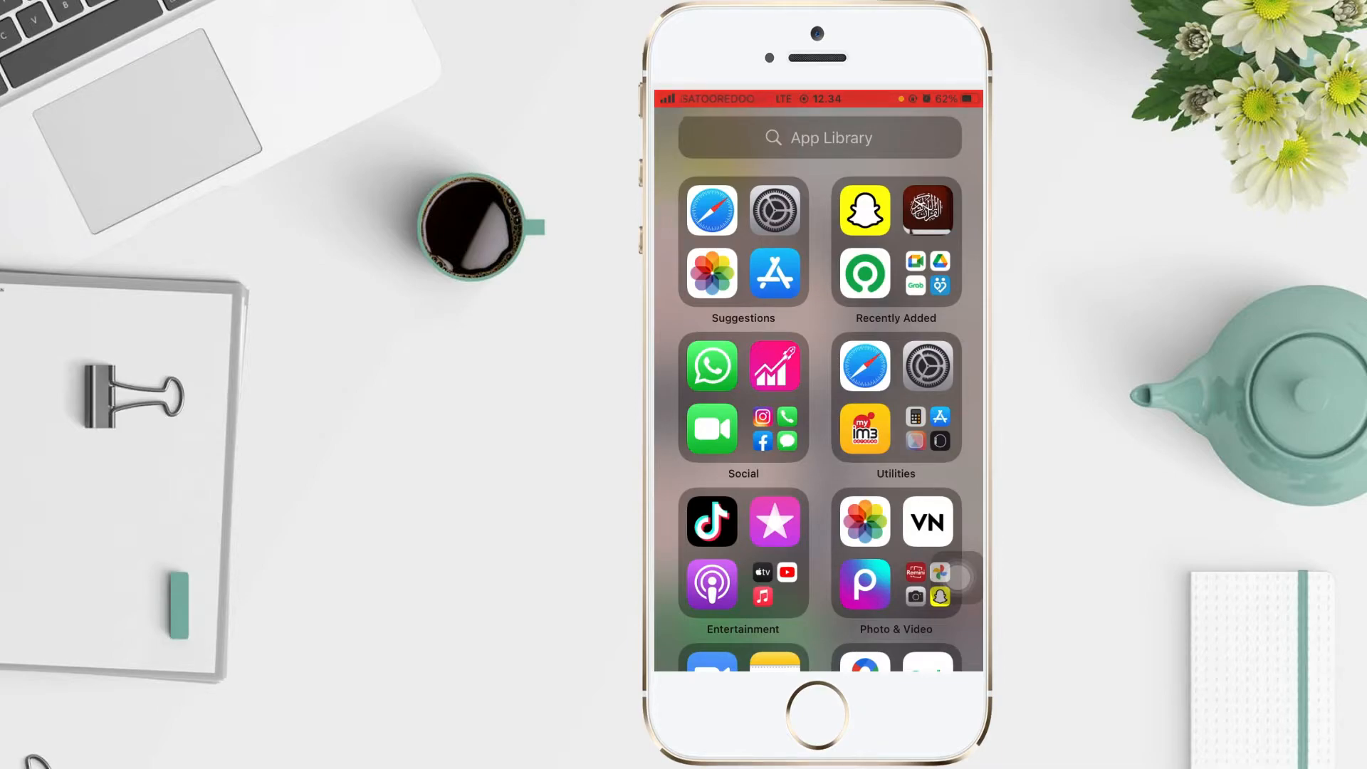
Step: Launch the Settings app from the Suggestions folder of the App Library
left_click(773, 209)
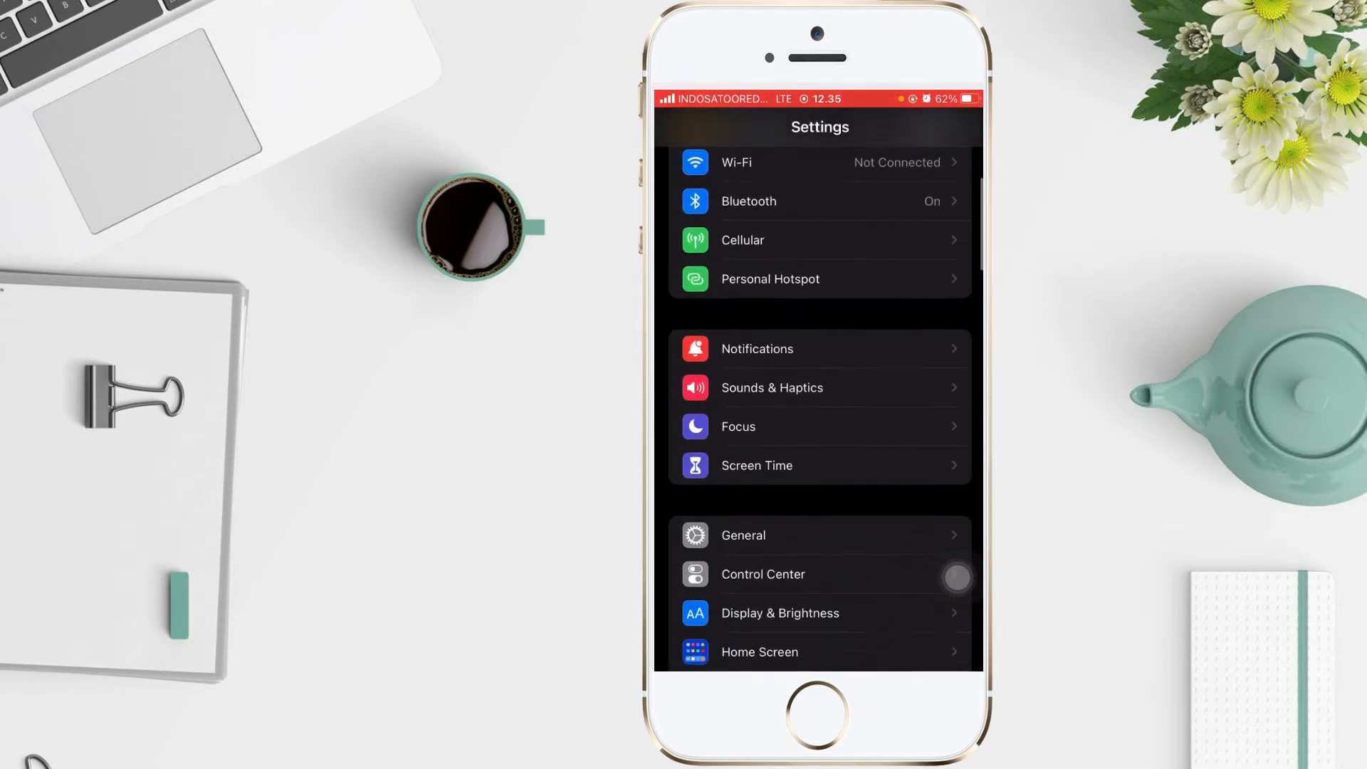
Step: Scroll down to the third-party apps and open Snapchat's permission settings
scroll("down", 3)
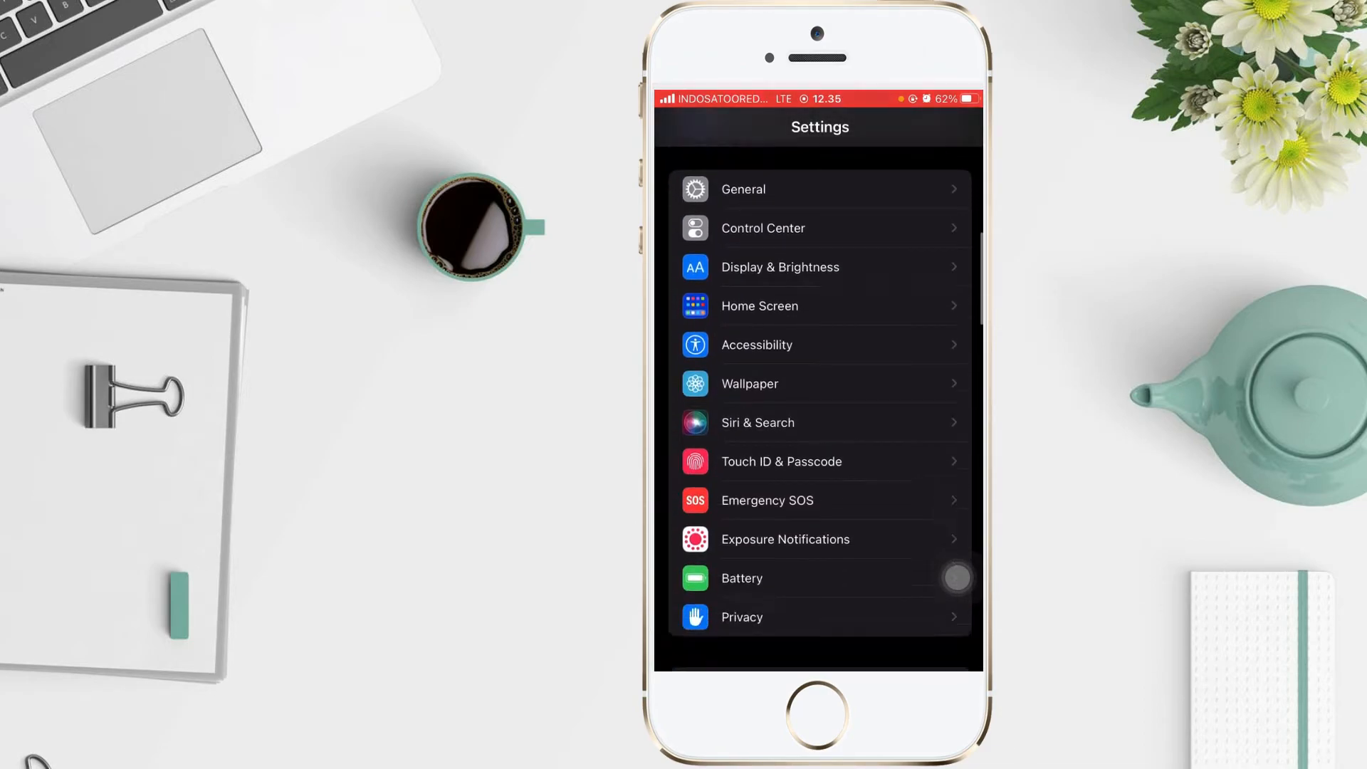
scroll("down", 3)
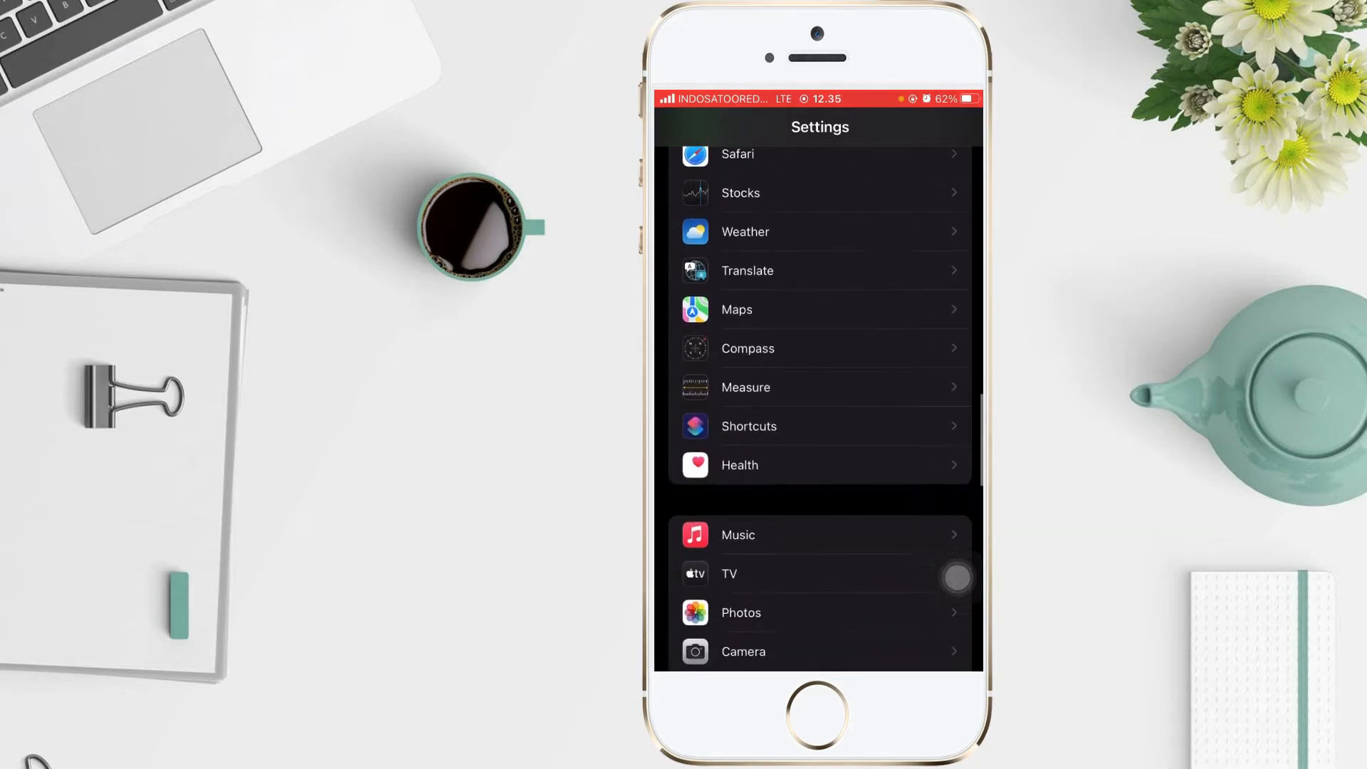
scroll("down", 3)
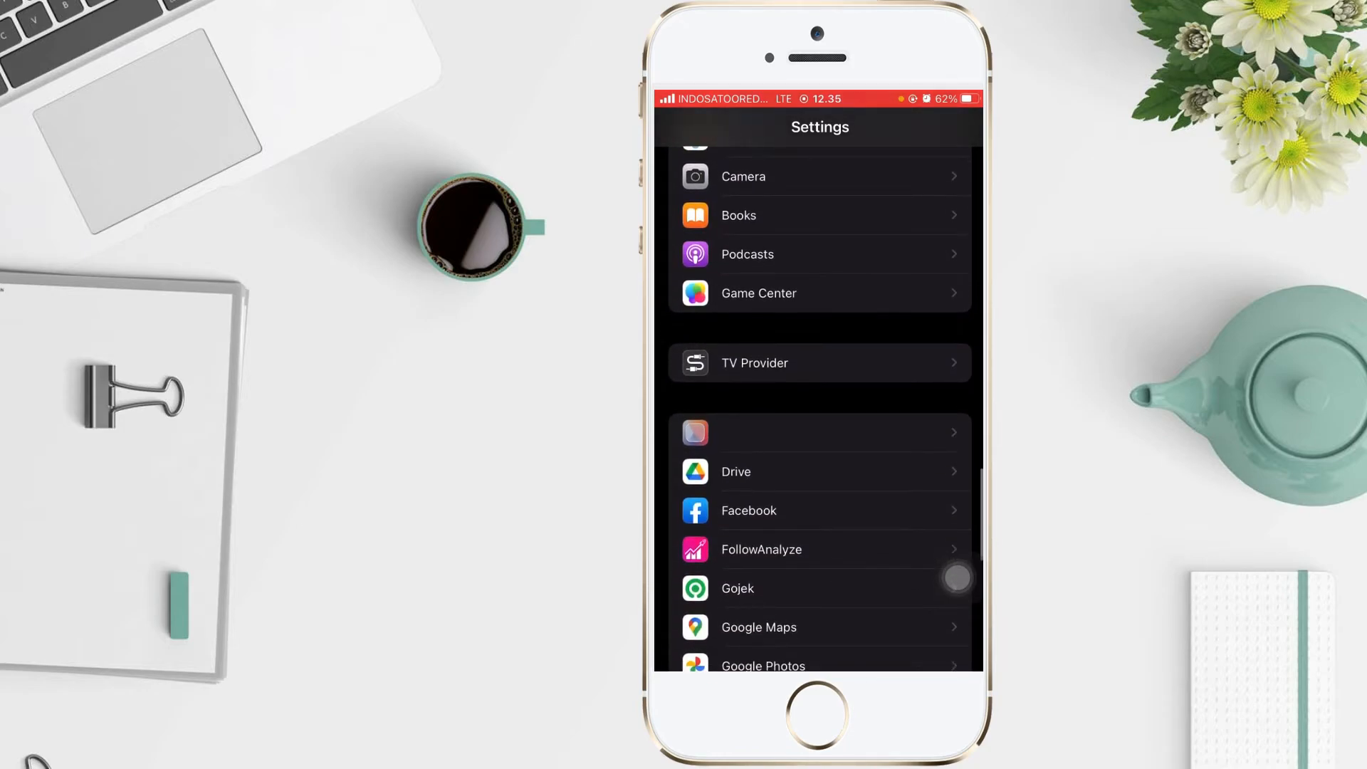
scroll("down", 3)
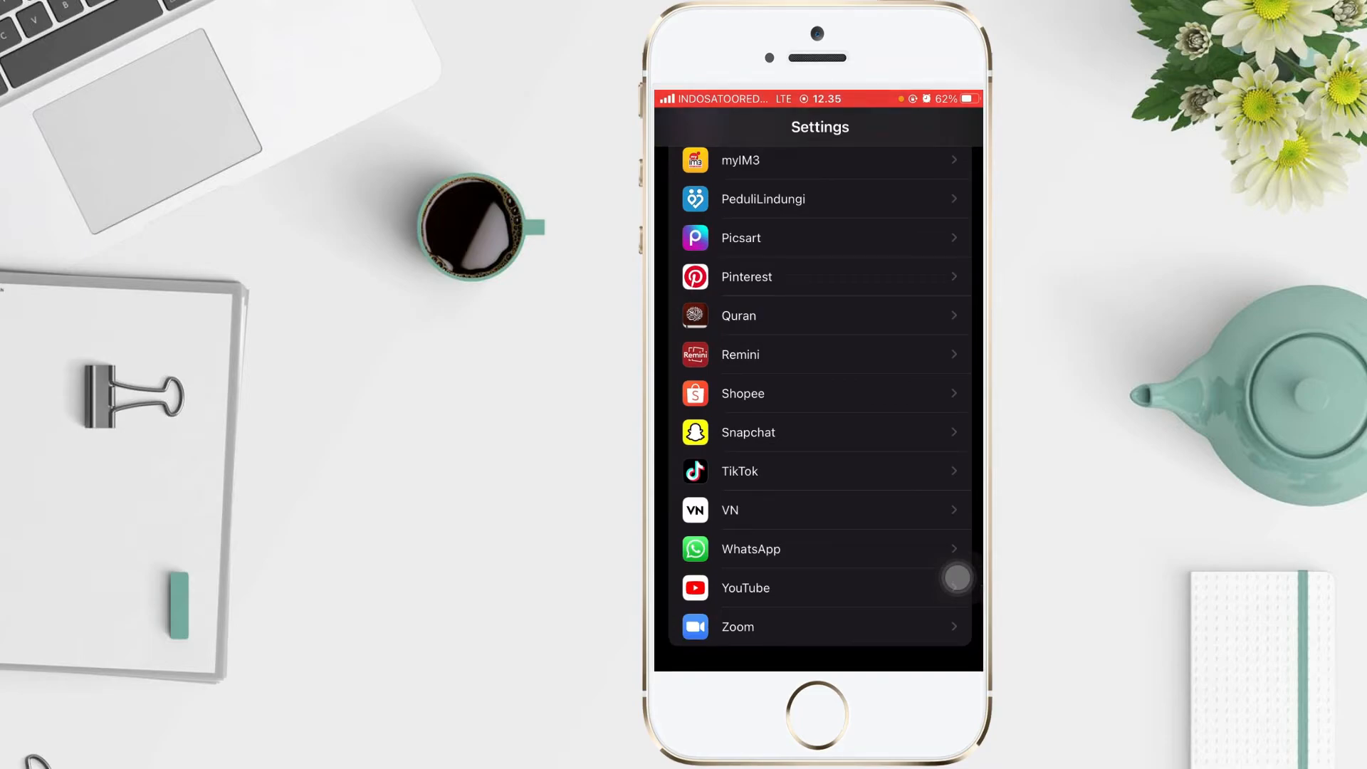
left_click(748, 433)
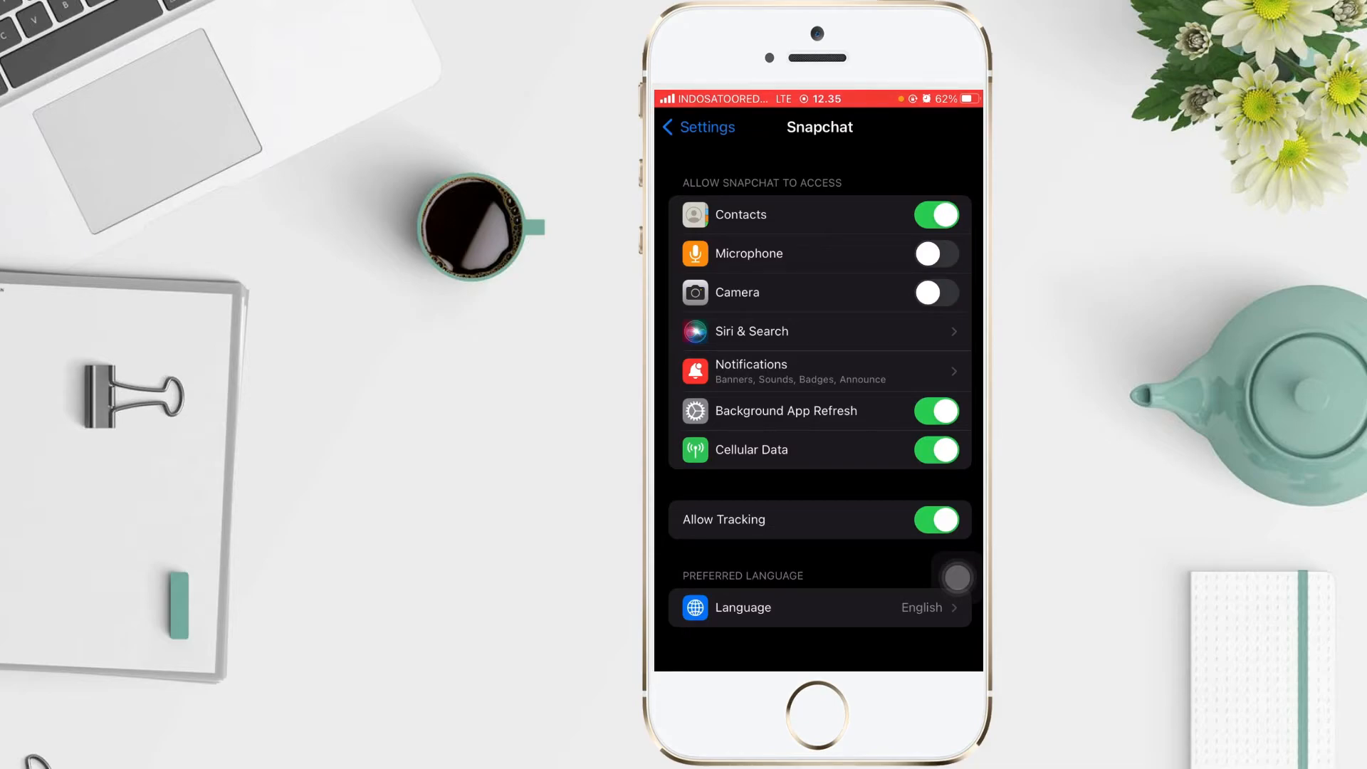
Step: Switch on Snapchat's Camera permission, then launch Snapchat to its camera screen
left_click(936, 292)
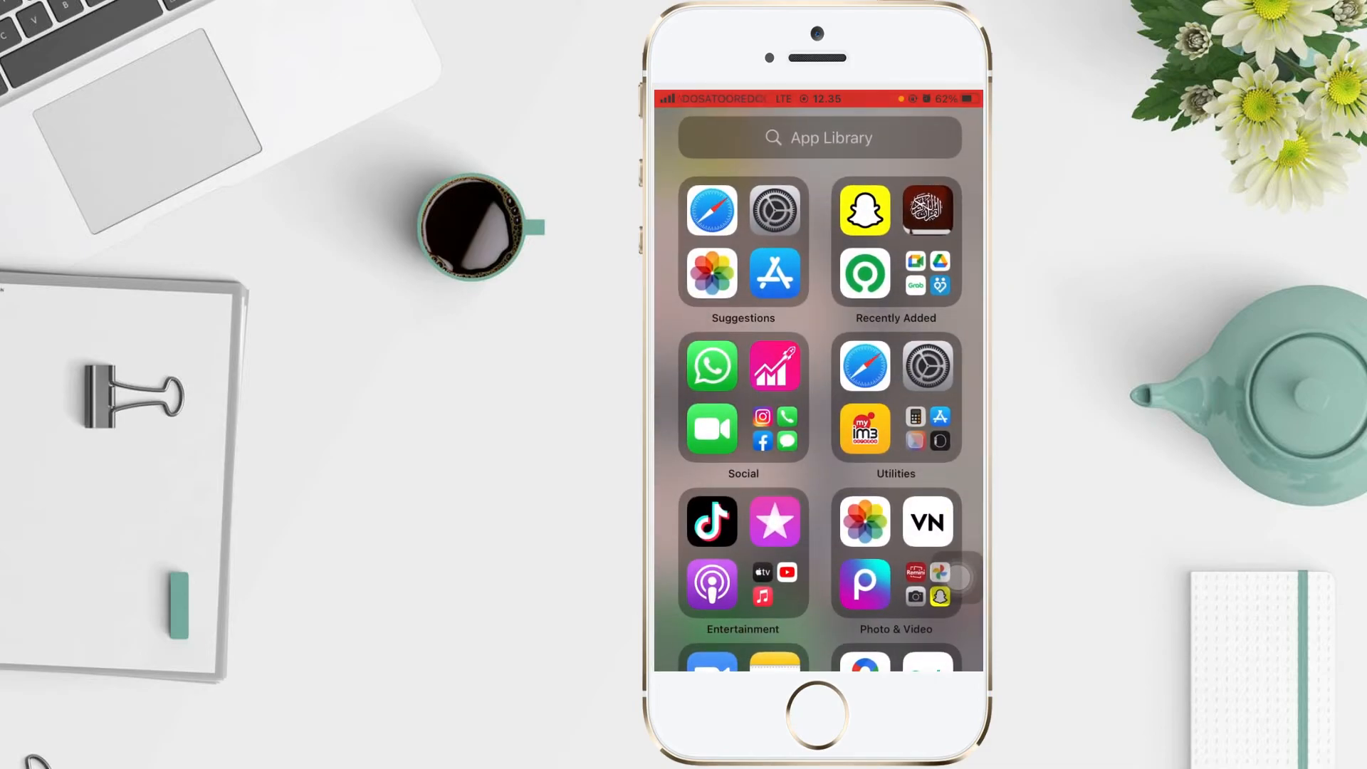
left_click(863, 209)
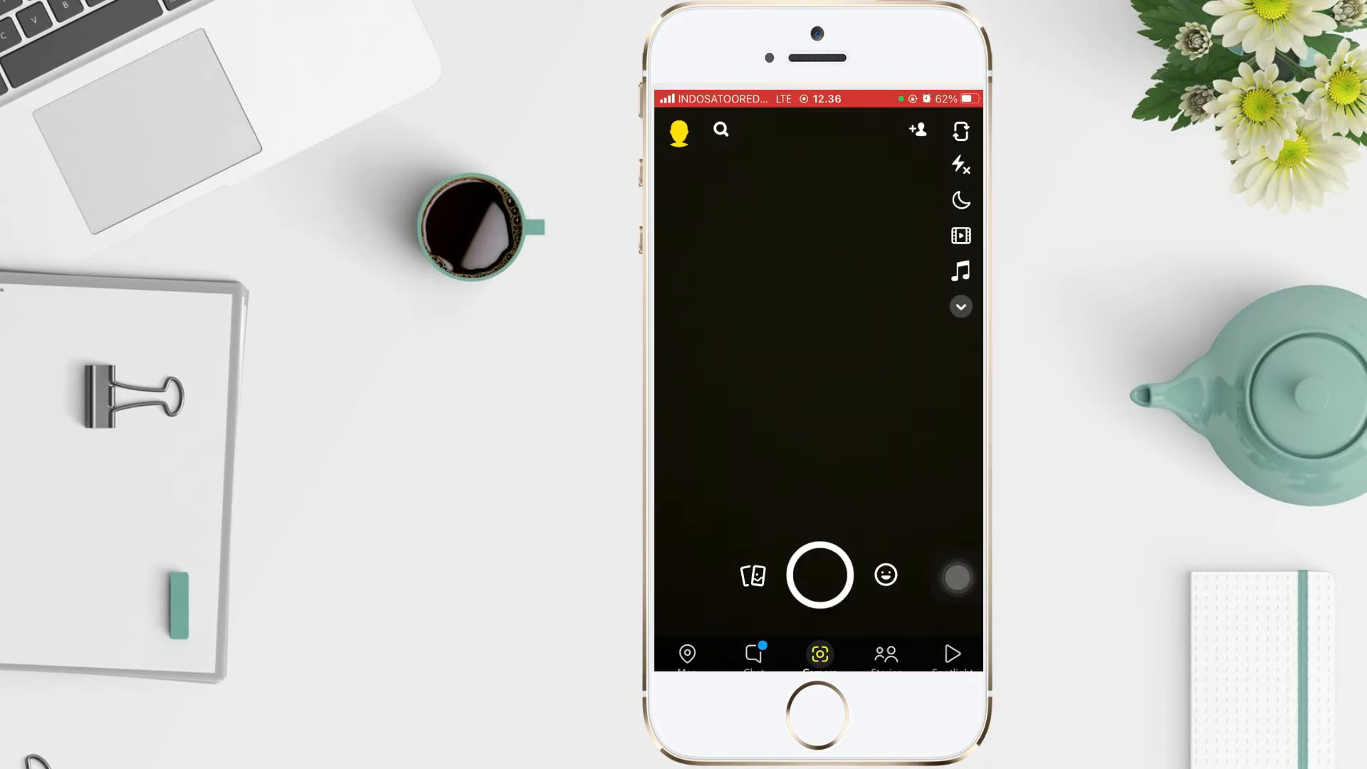